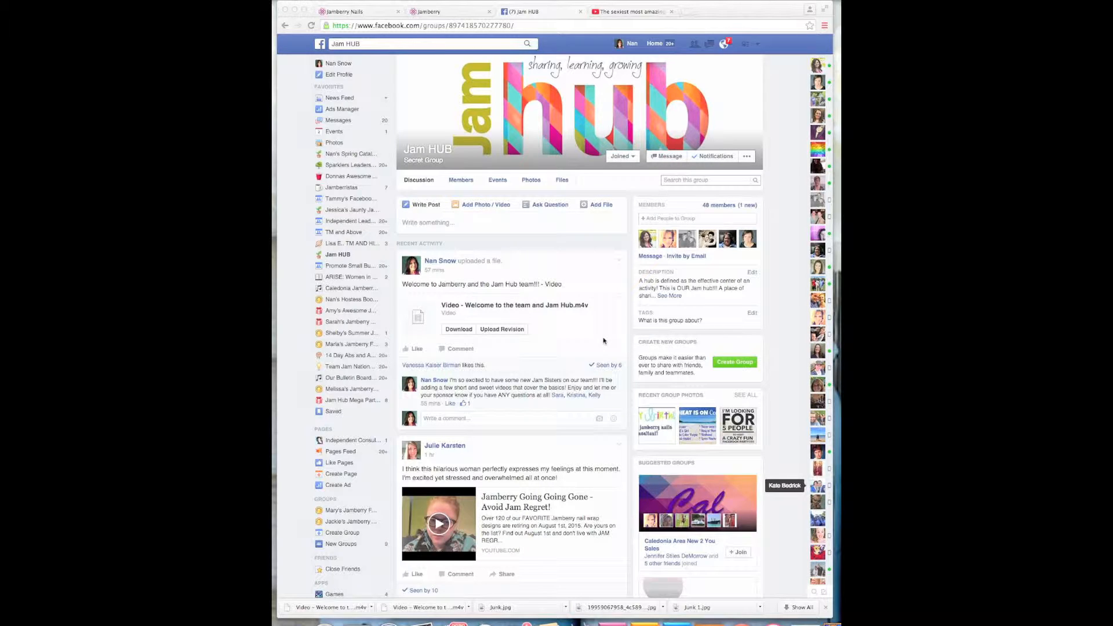
mouse_move(591, 338)
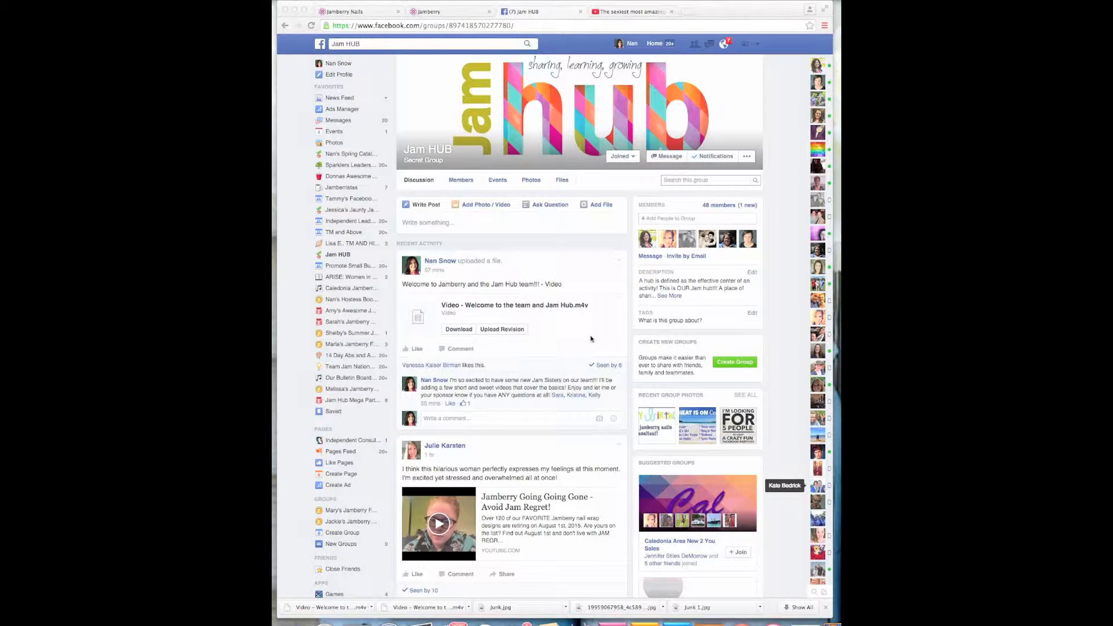
mouse_move(581, 331)
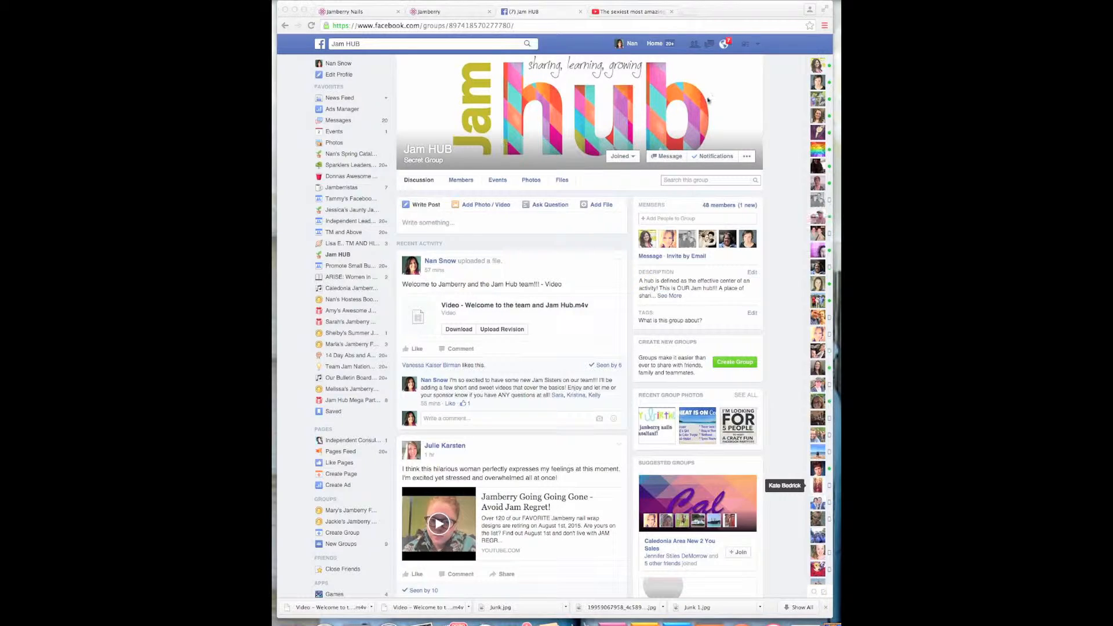
mouse_move(573, 267)
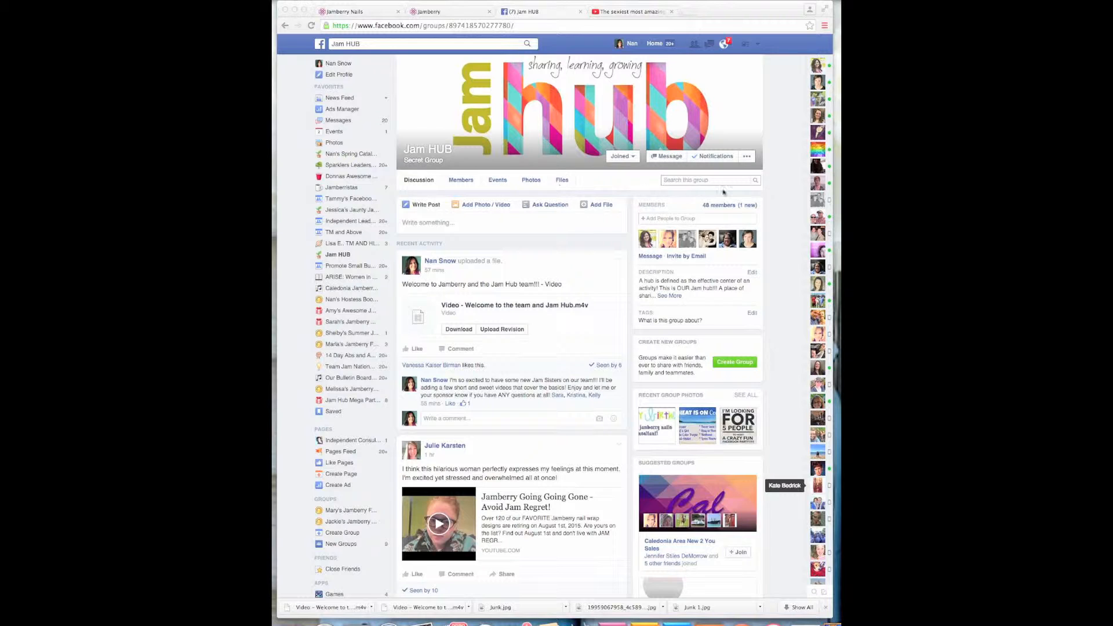
Scroll past booking-strategy tips to the selfie tutorial video post.
scroll(down, 3)
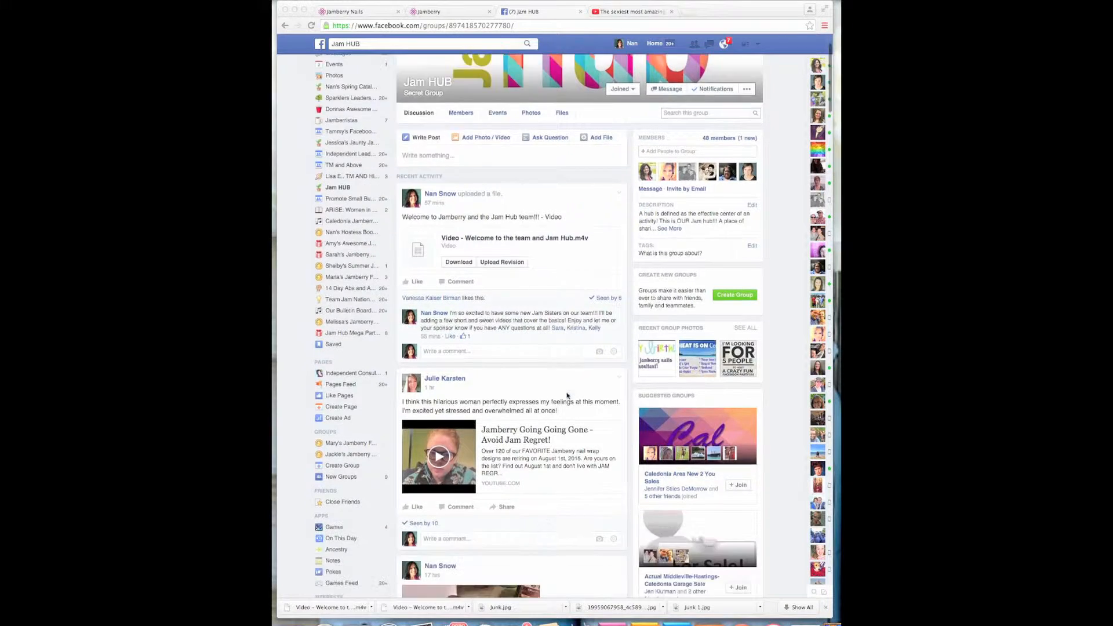
scroll(down, 3)
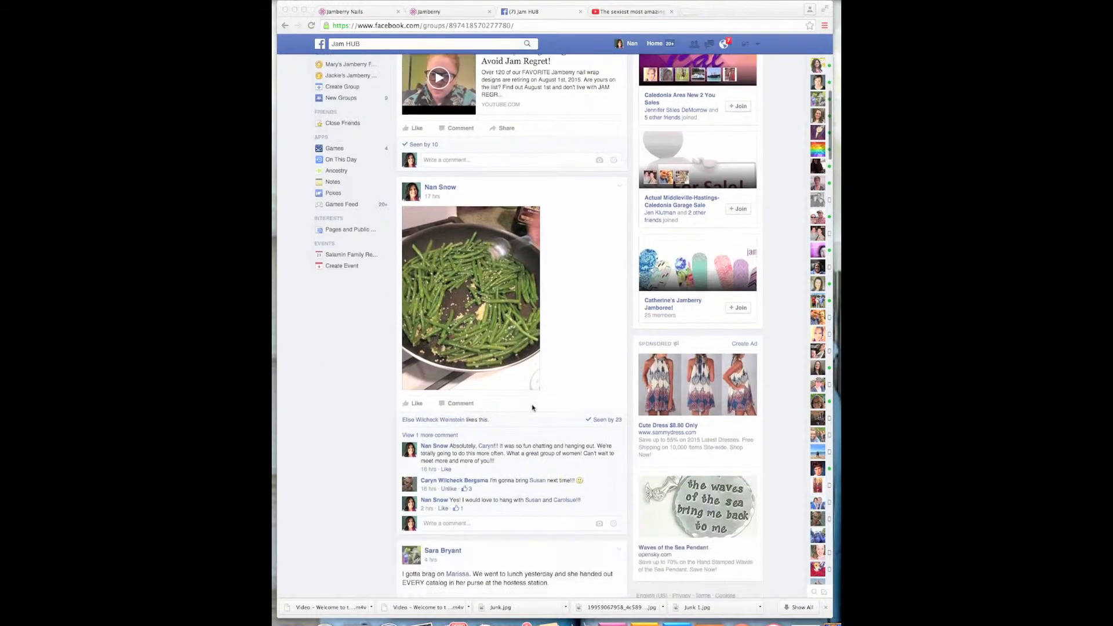
scroll(down, 3)
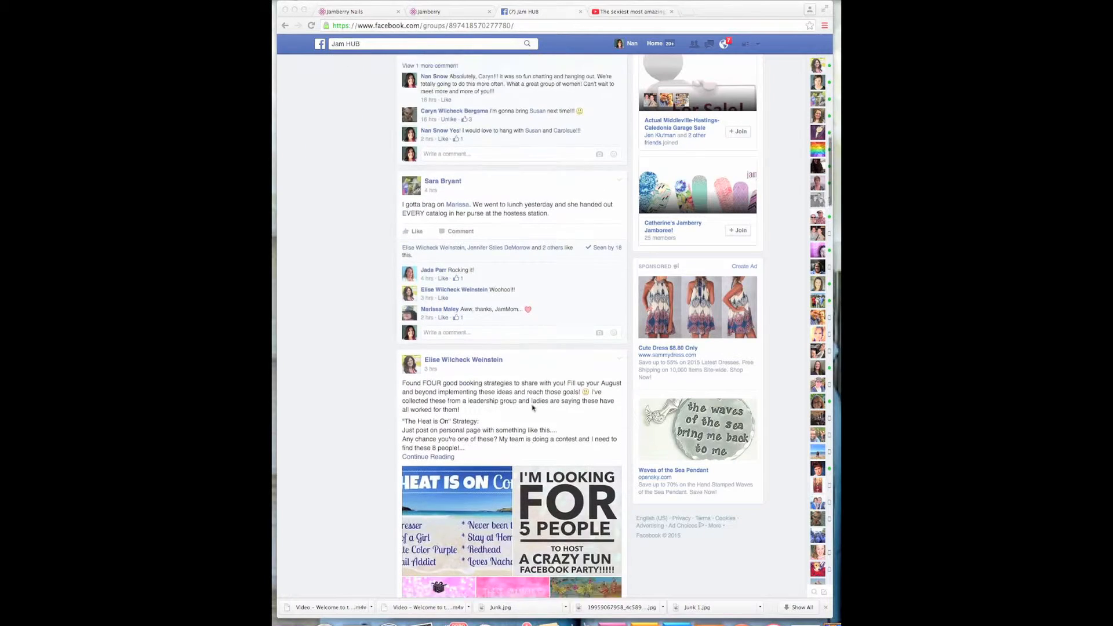
scroll(down, 3)
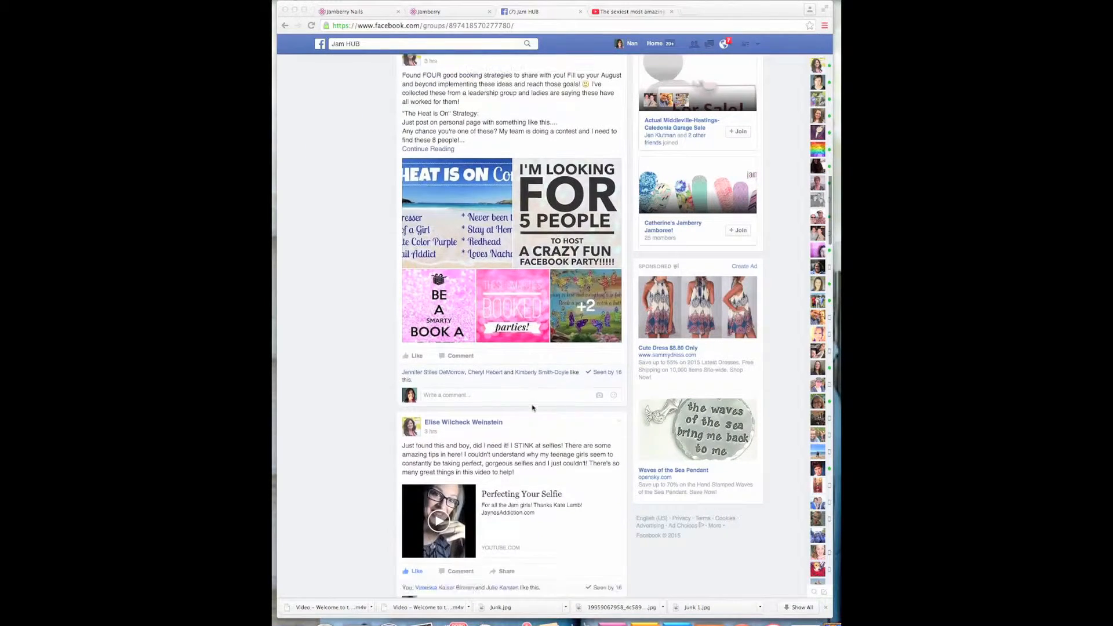
scroll(down, 3)
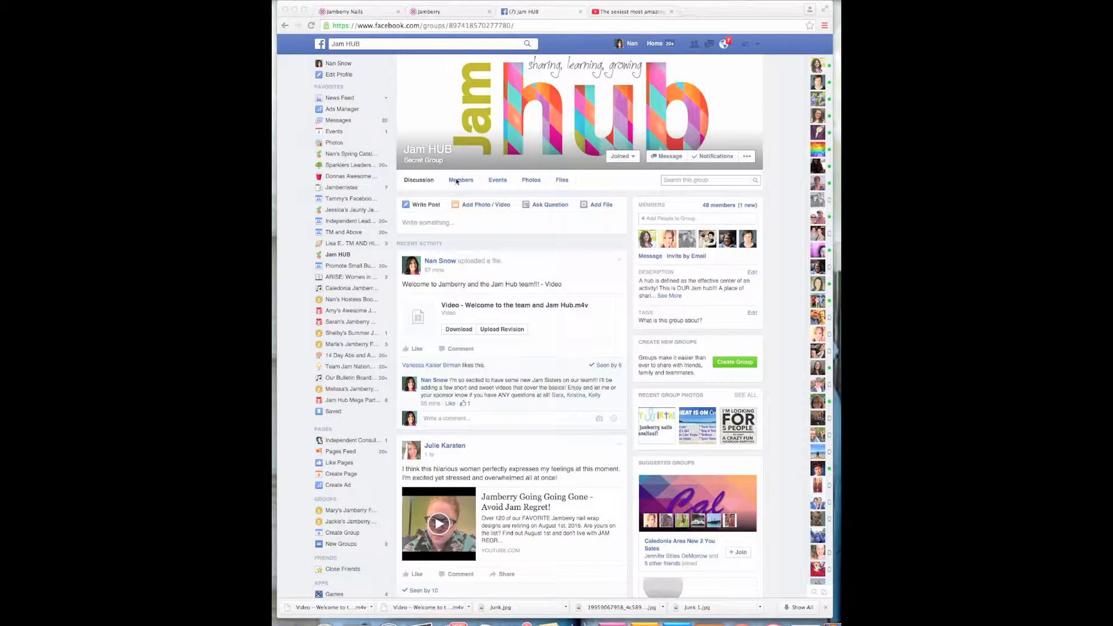
mouse_move(477, 188)
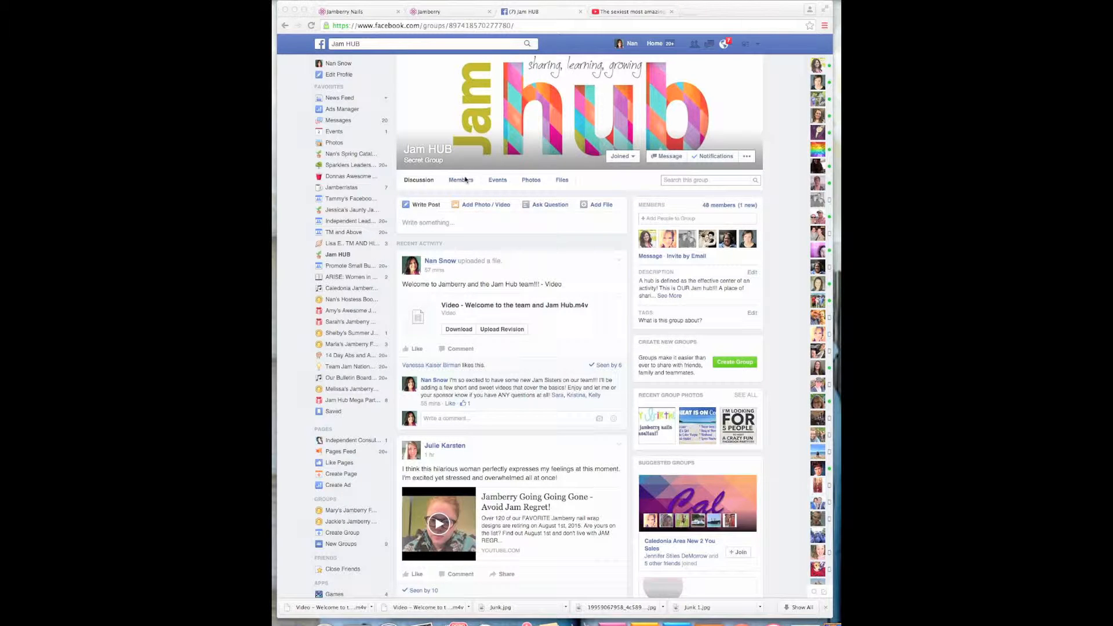
mouse_move(497, 180)
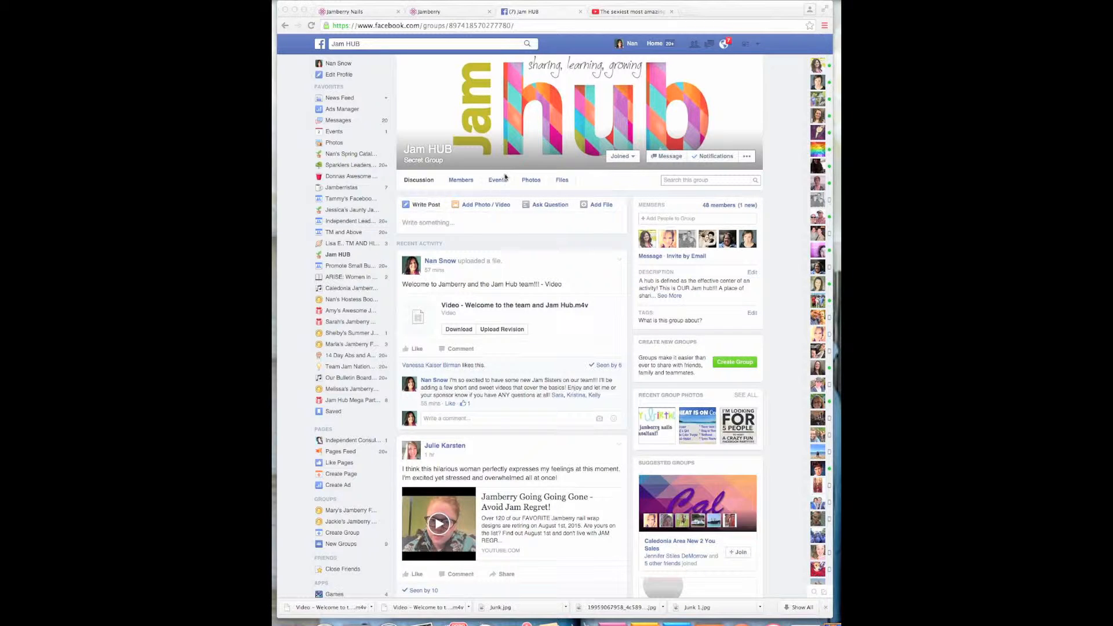
mouse_move(496, 181)
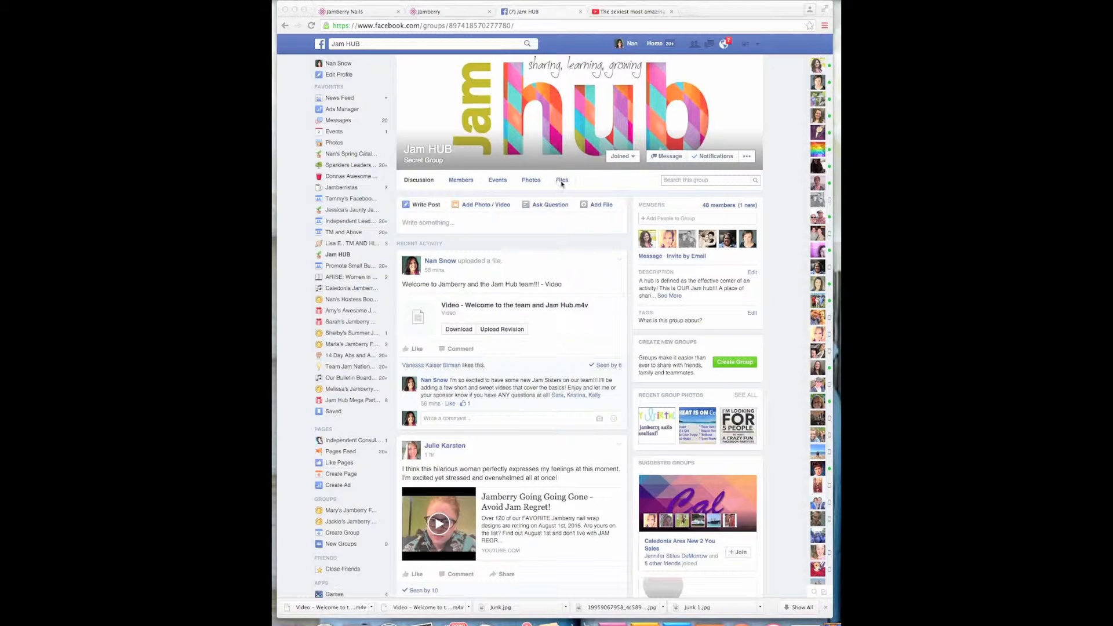
mouse_move(564, 182)
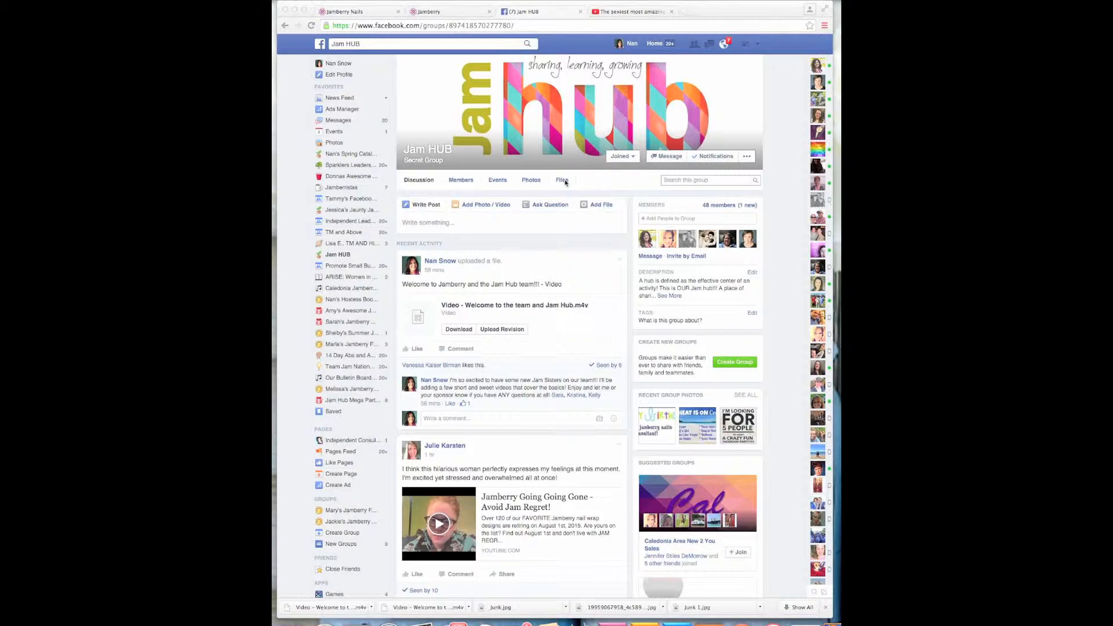
Select the Files tab in the Jam HUB group's tab bar.
click(561, 180)
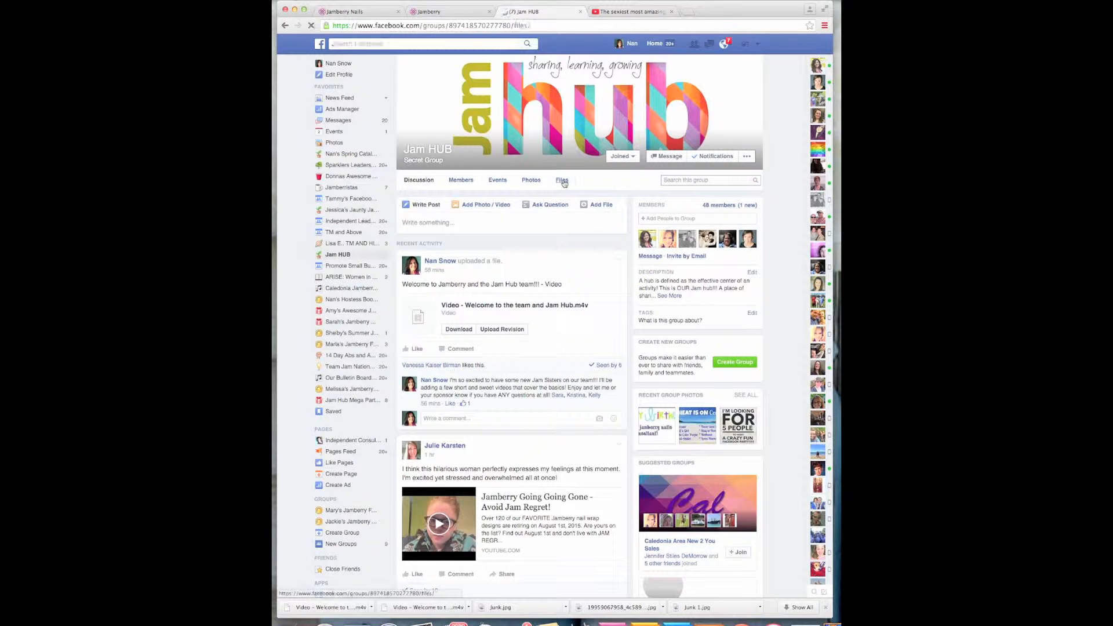
Load the Files tab and scroll down through the guides and party planning documents.
click(562, 180)
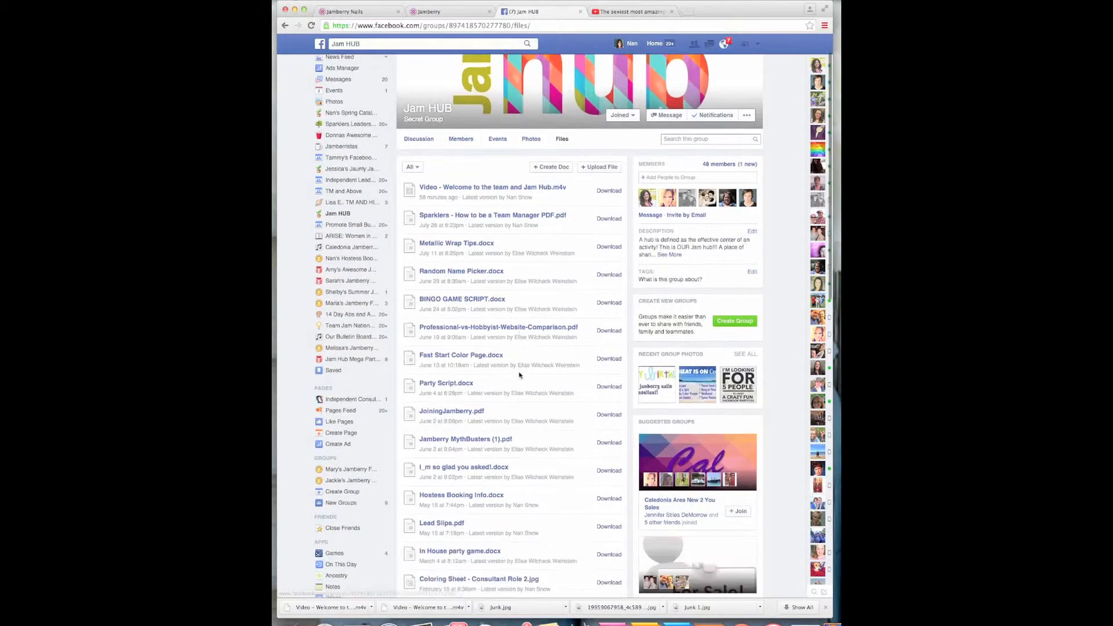
scroll(down, 3)
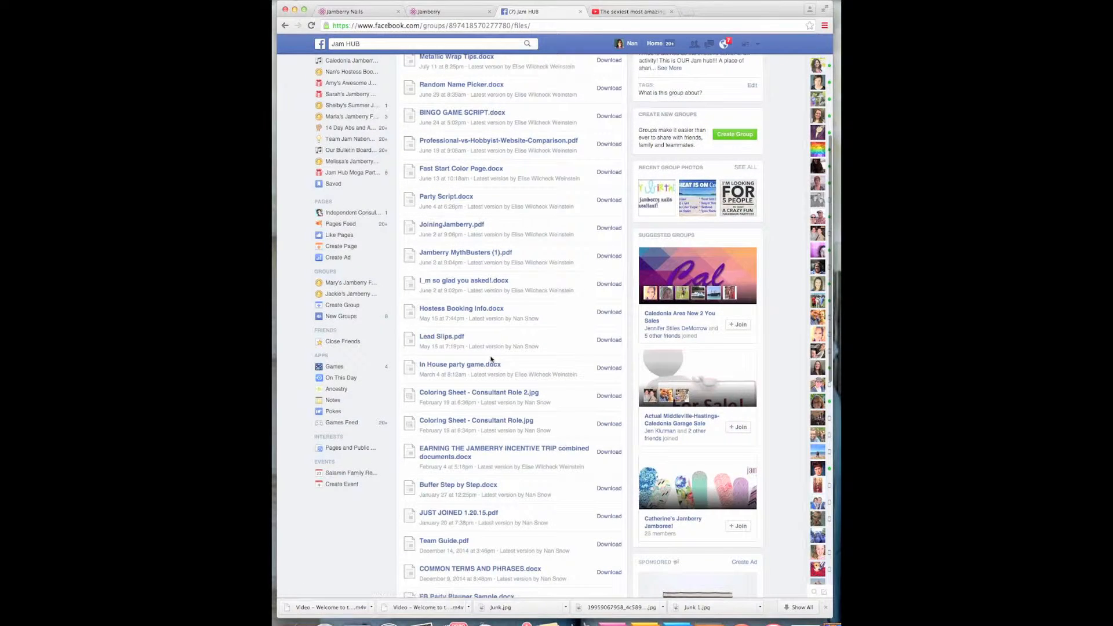
scroll(down, 3)
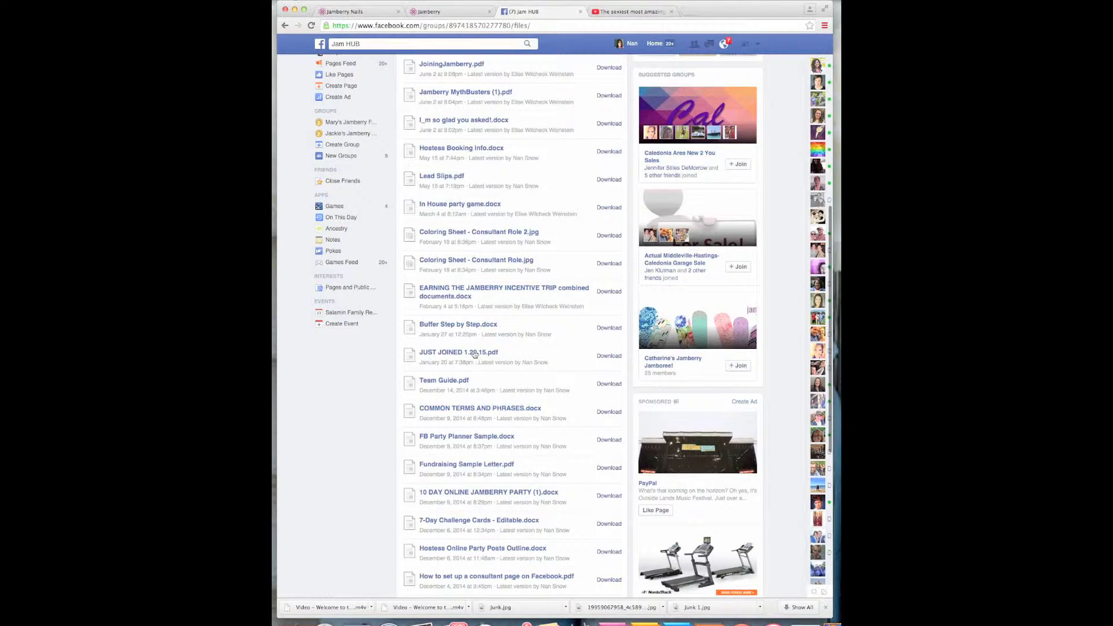
mouse_move(441, 375)
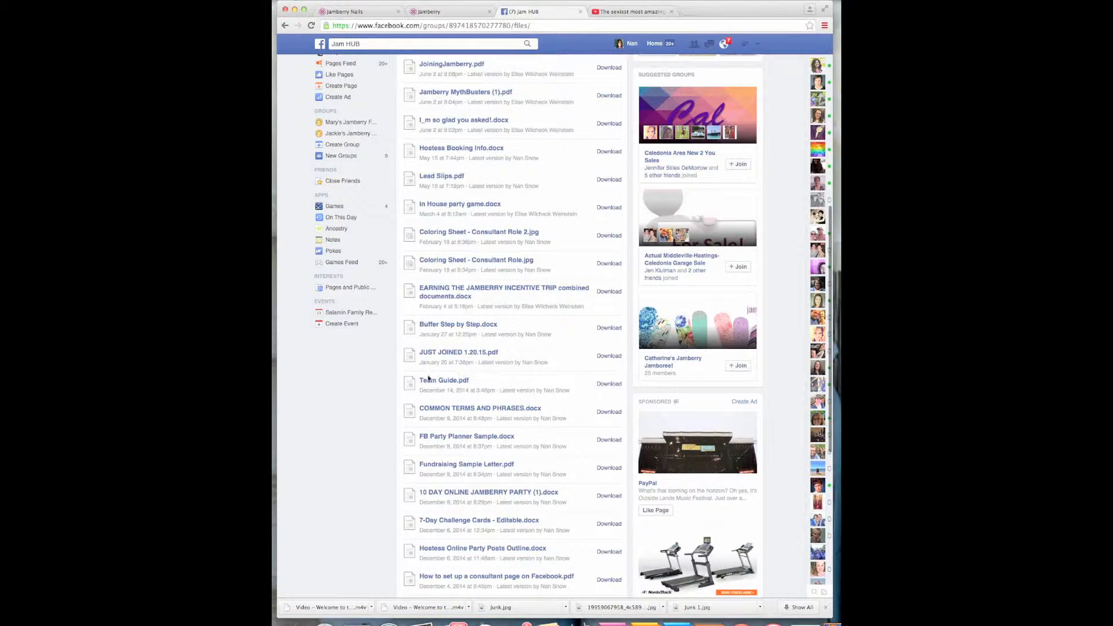
mouse_move(465, 387)
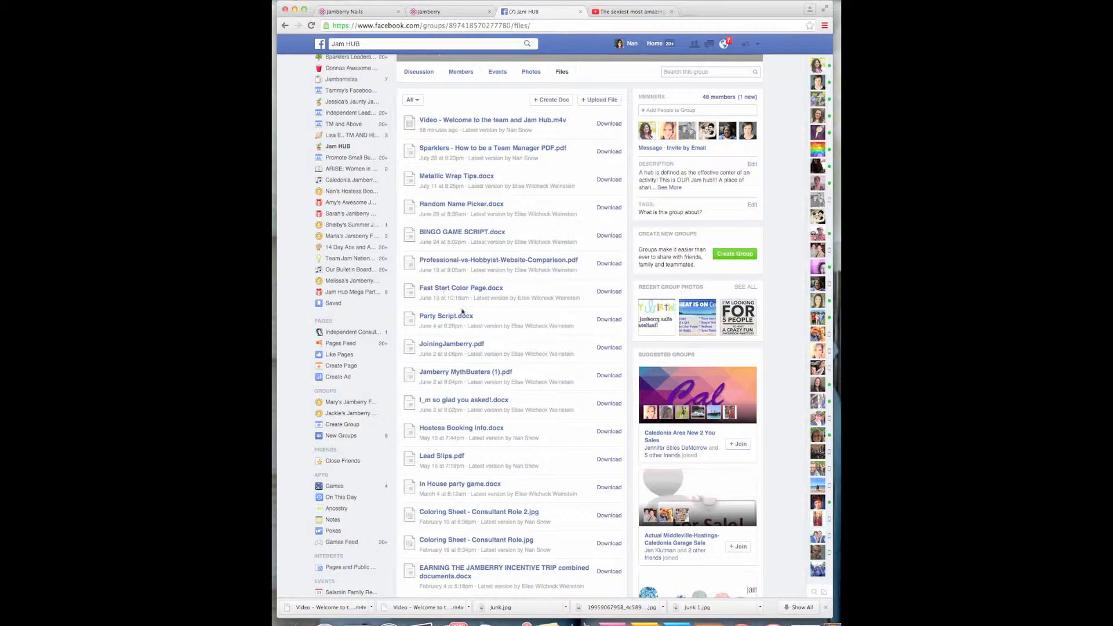
mouse_move(460, 306)
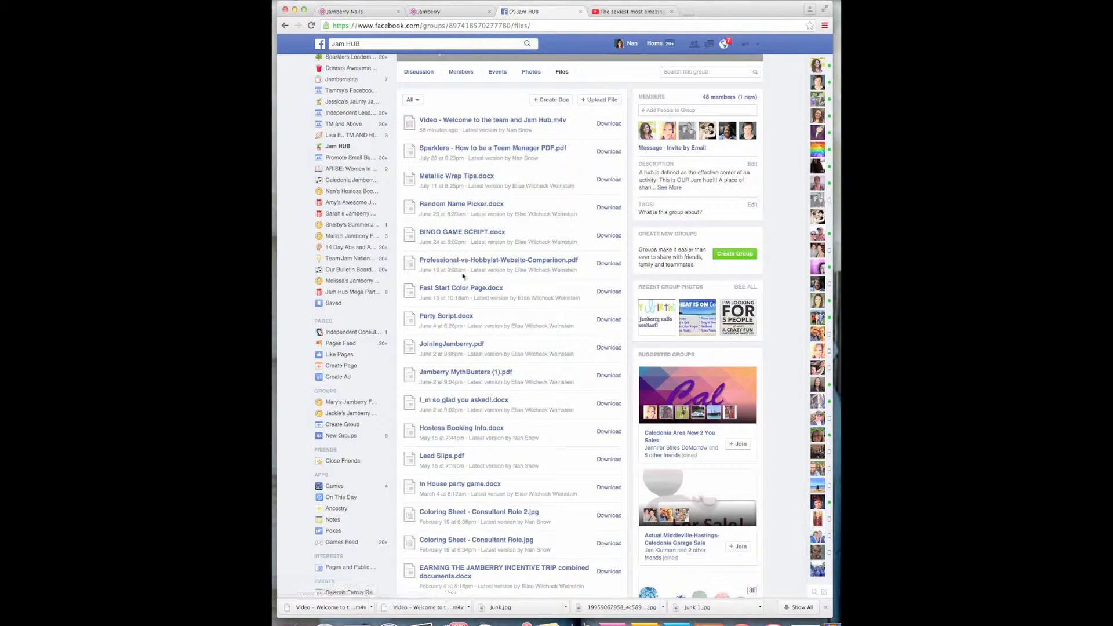
mouse_move(455, 282)
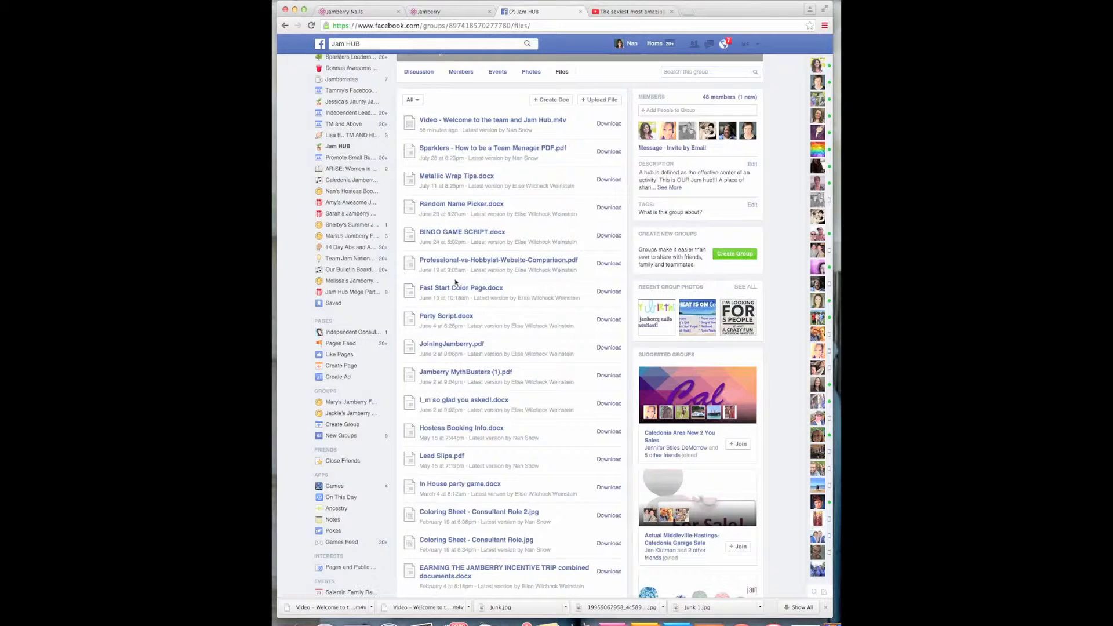
mouse_move(456, 295)
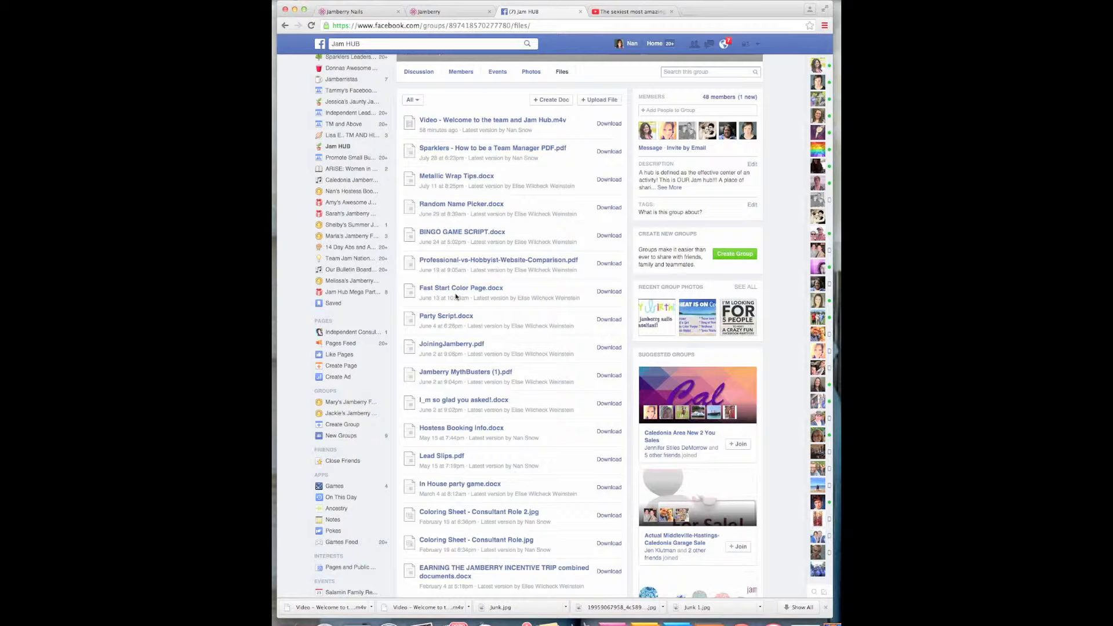
mouse_move(458, 289)
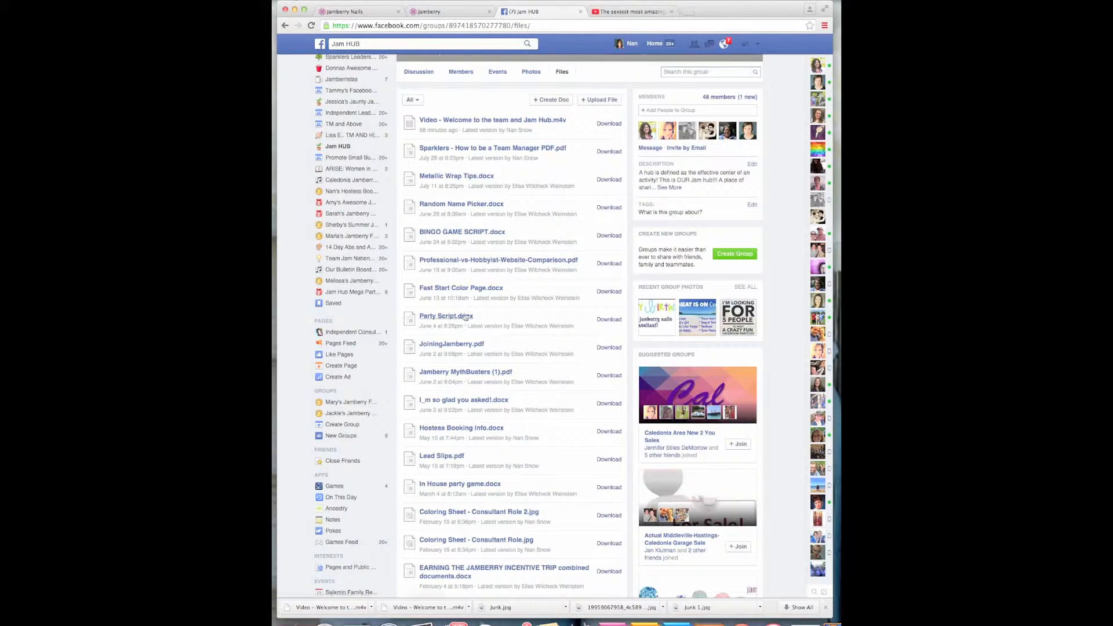
scroll(down, 3)
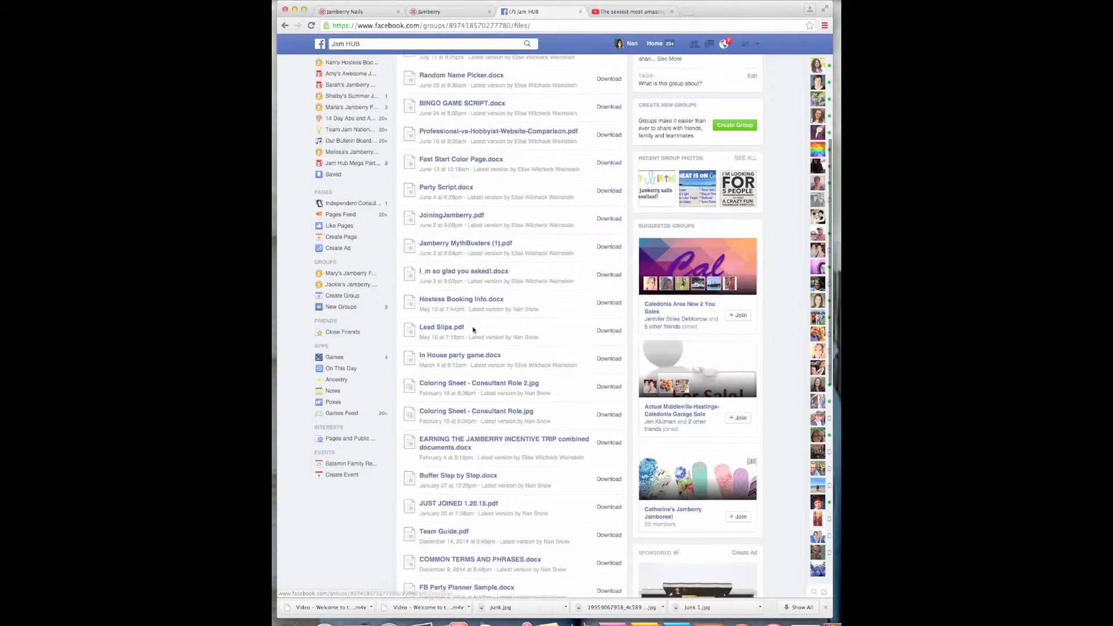
Scroll the file list down to the party planning and consultant page guides.
scroll(down, 3)
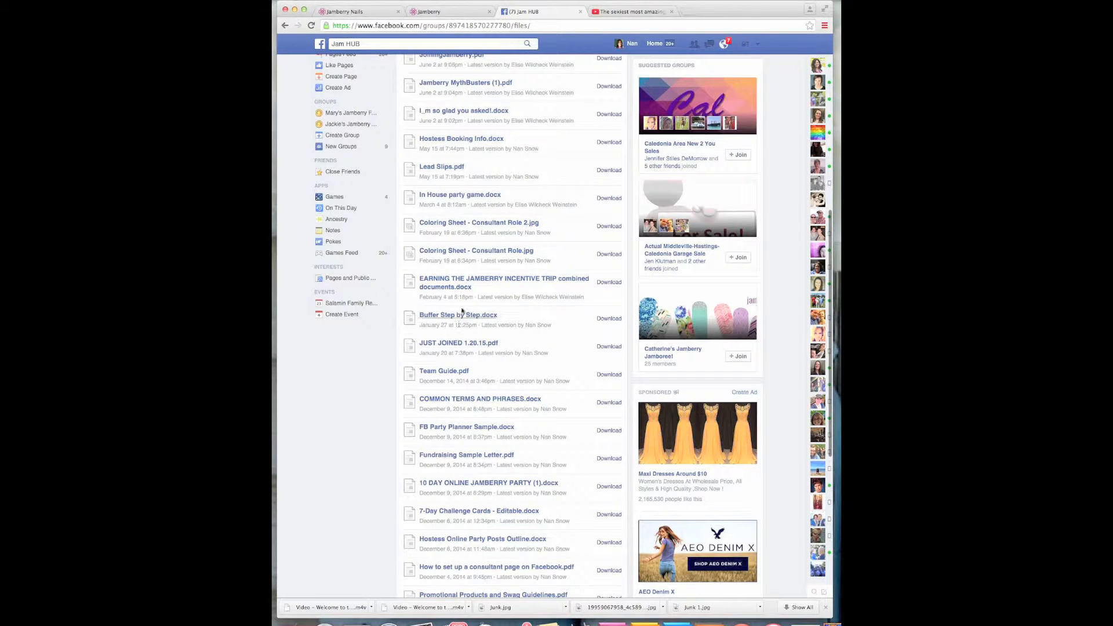
mouse_move(429, 308)
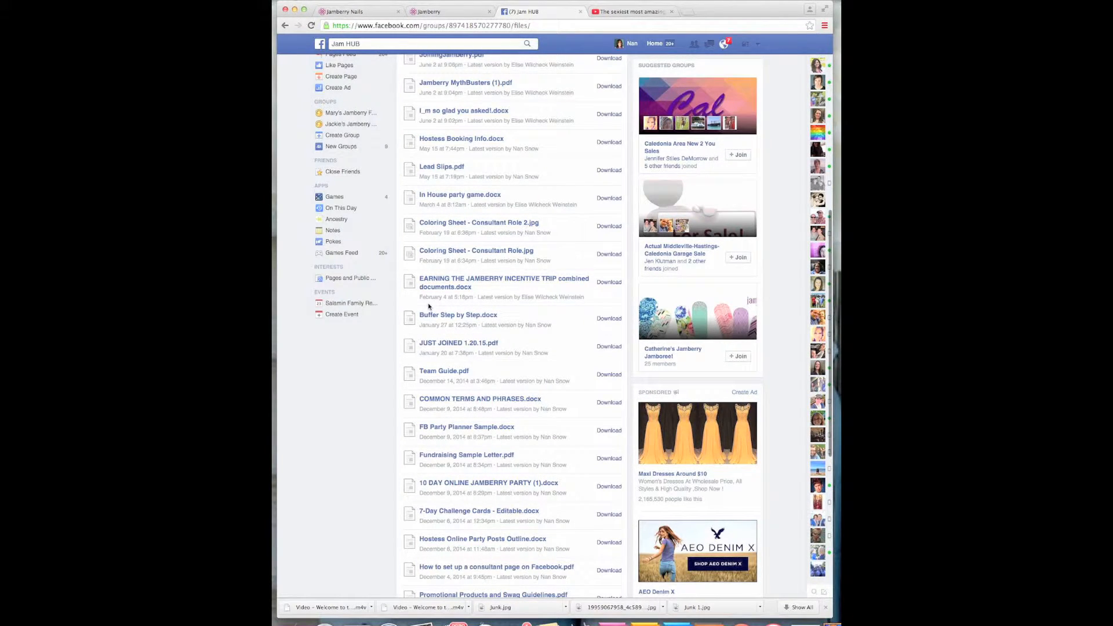
mouse_move(436, 333)
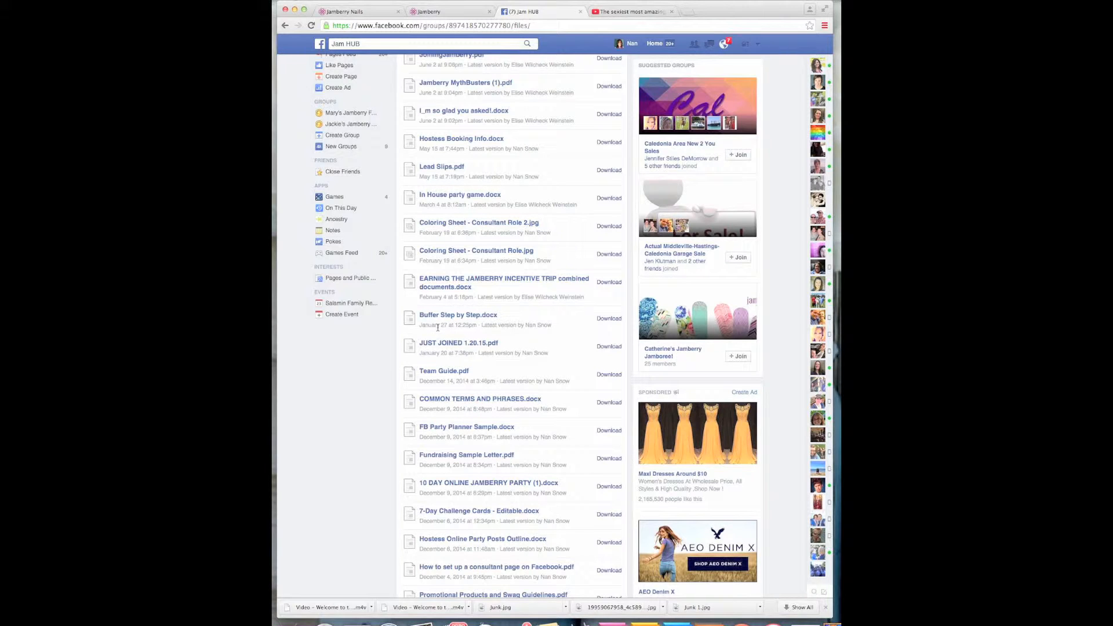
mouse_move(462, 322)
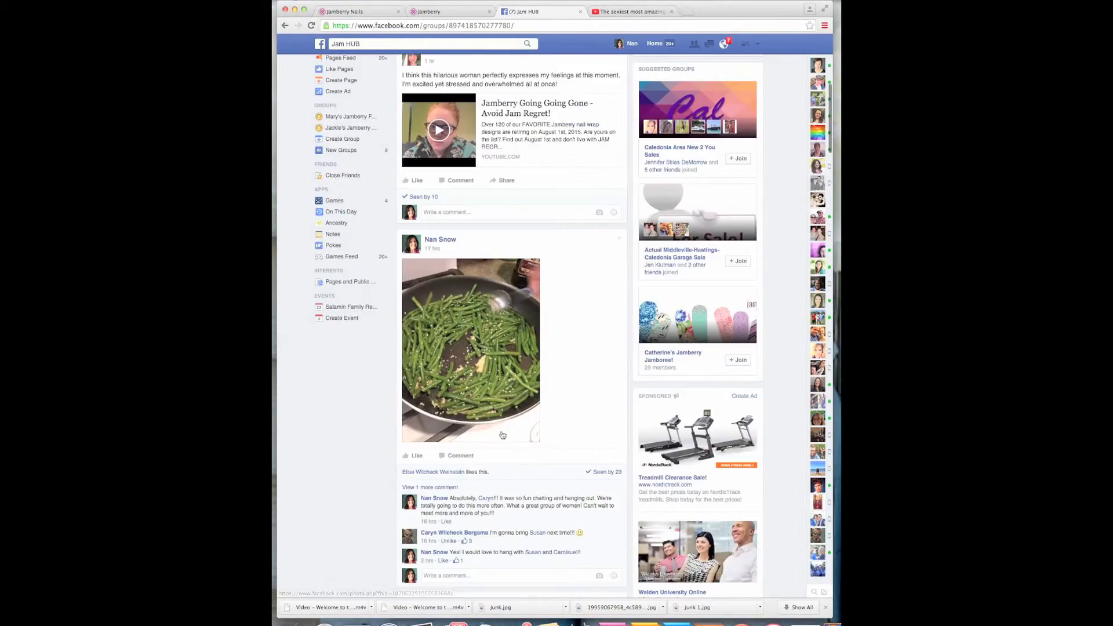
Scroll the discussion feed past the green-beans photo and hostess brag posts.
scroll(down, 3)
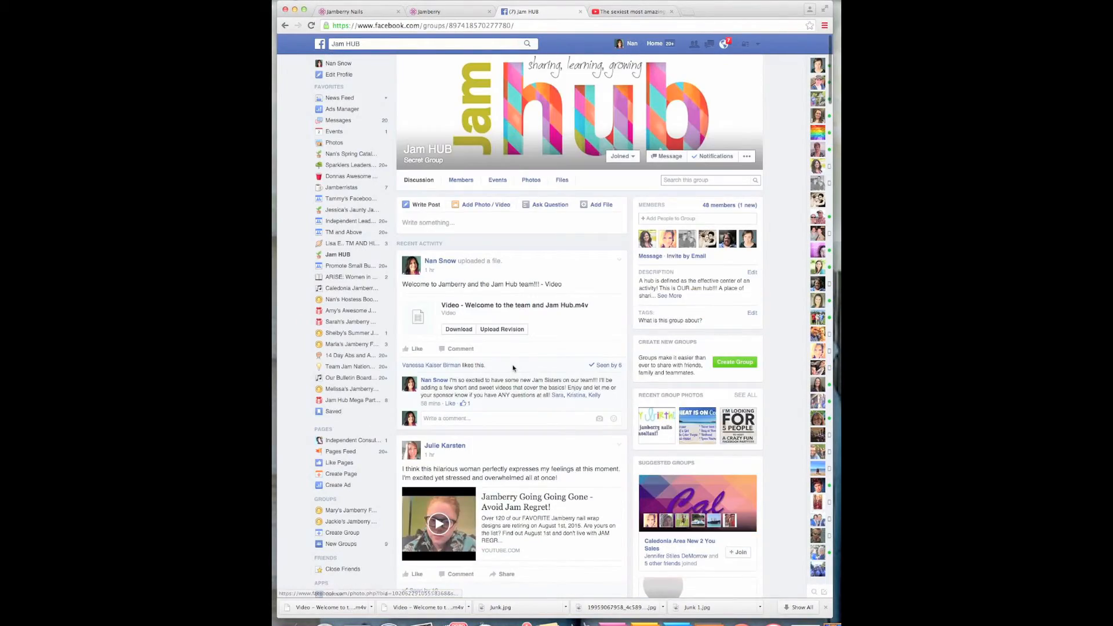
scroll(down, 3)
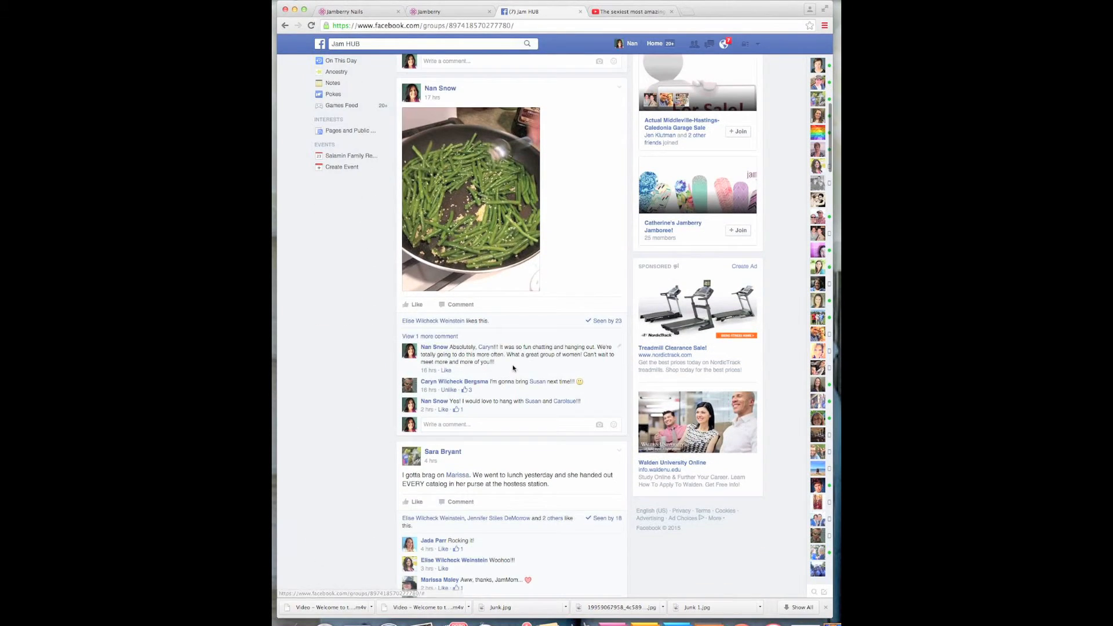